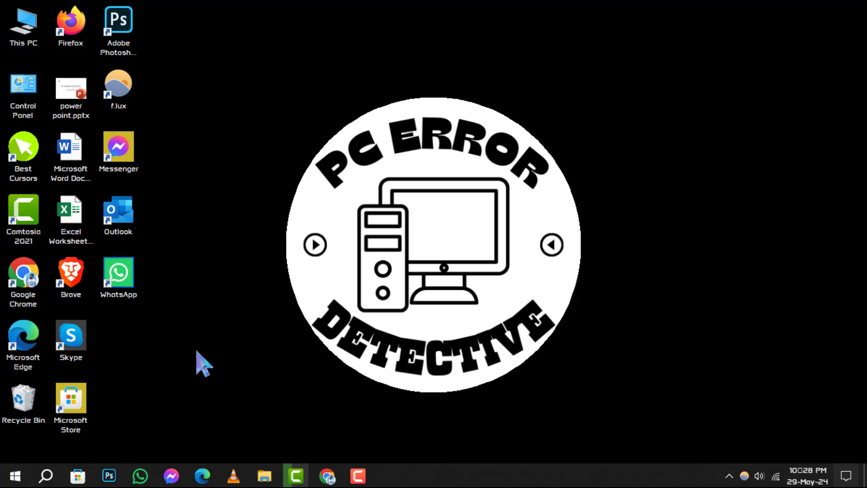
Launch Windows Settings from the Start menu's gear icon.
click(14, 475)
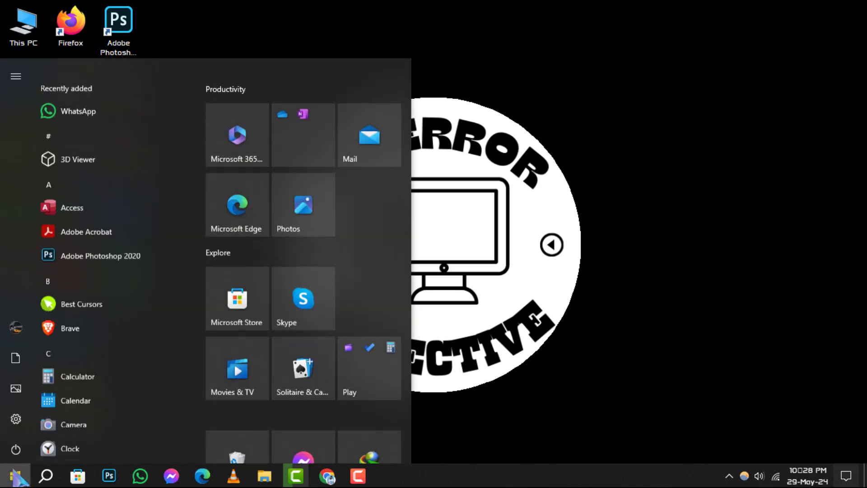
click(14, 474)
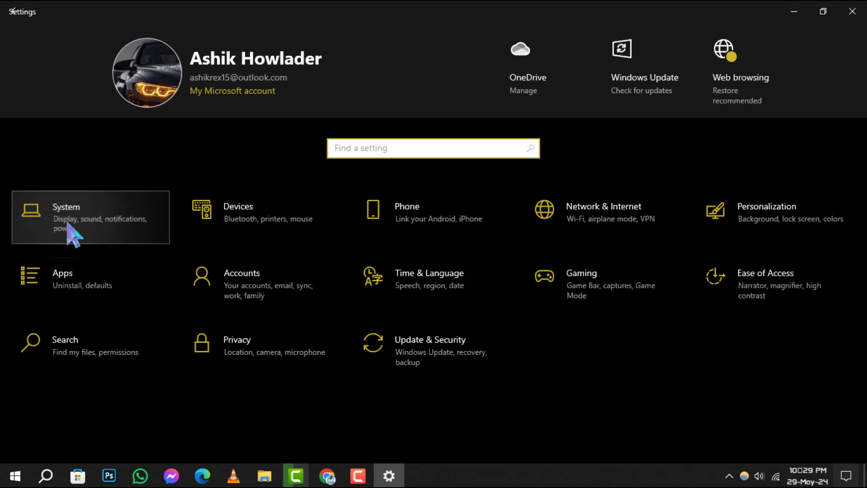
Enter the System category, landing on the Display page.
click(66, 218)
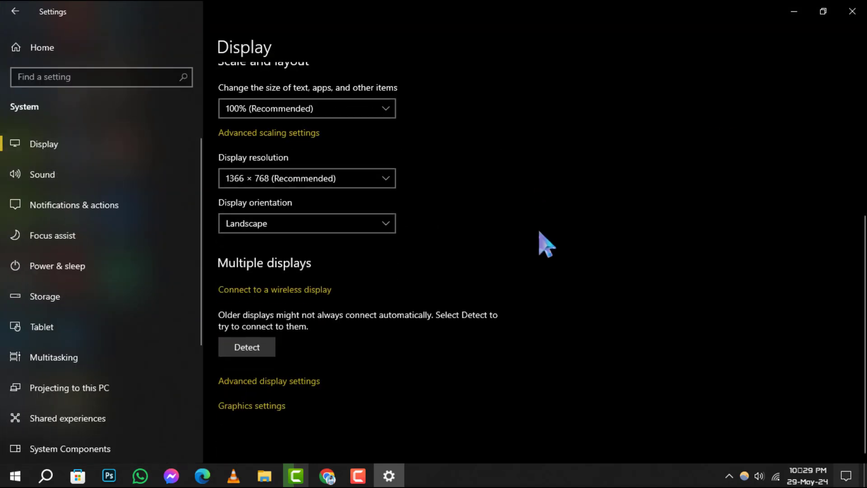
mouse_move(535, 379)
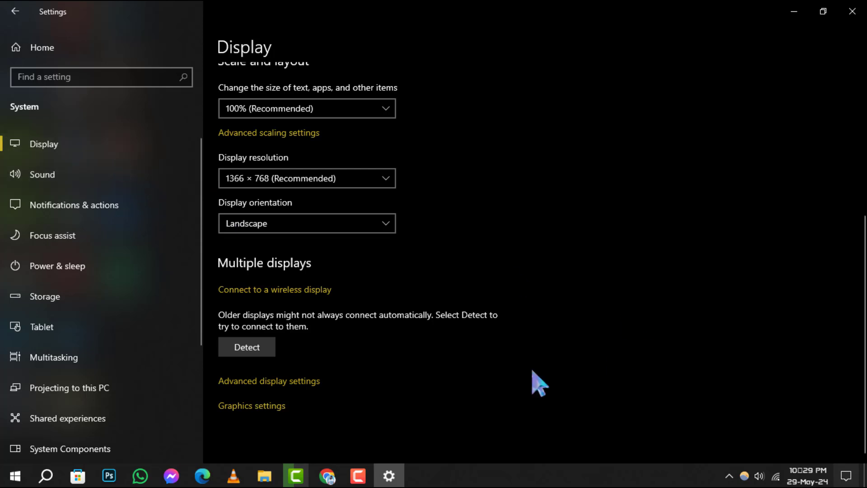
mouse_move(412, 317)
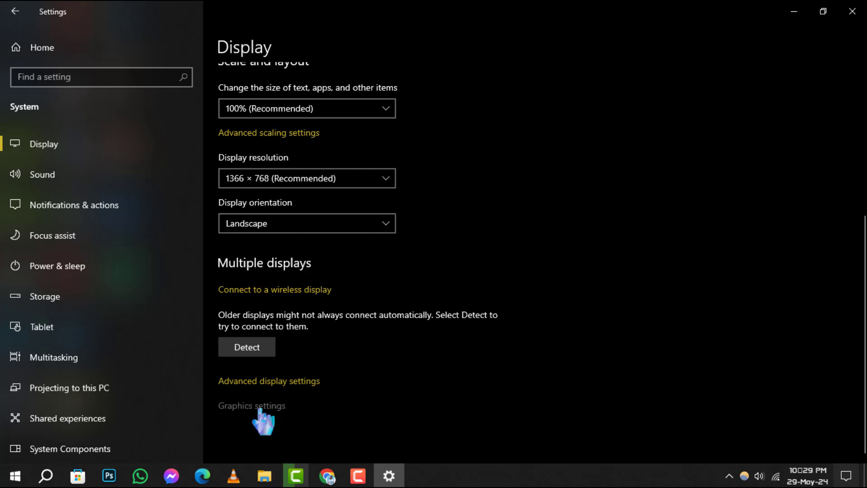
In Graphics settings, add Google Chrome as a Desktop app to the preference list.
click(251, 406)
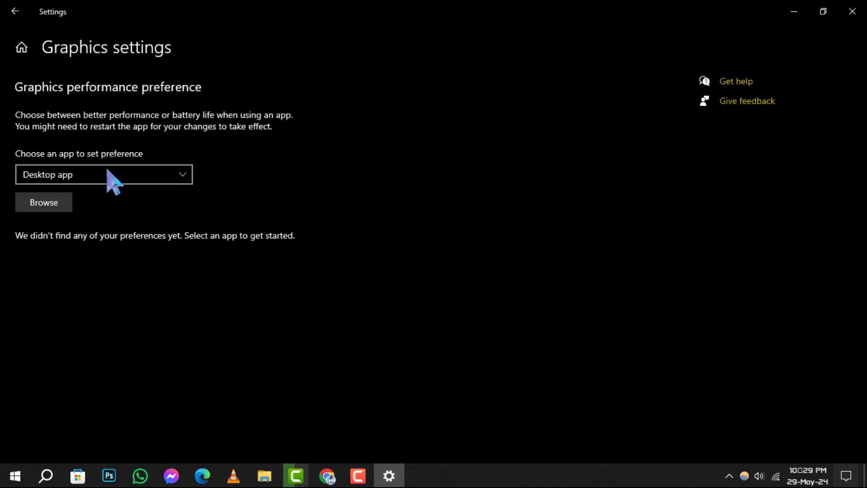
click(103, 176)
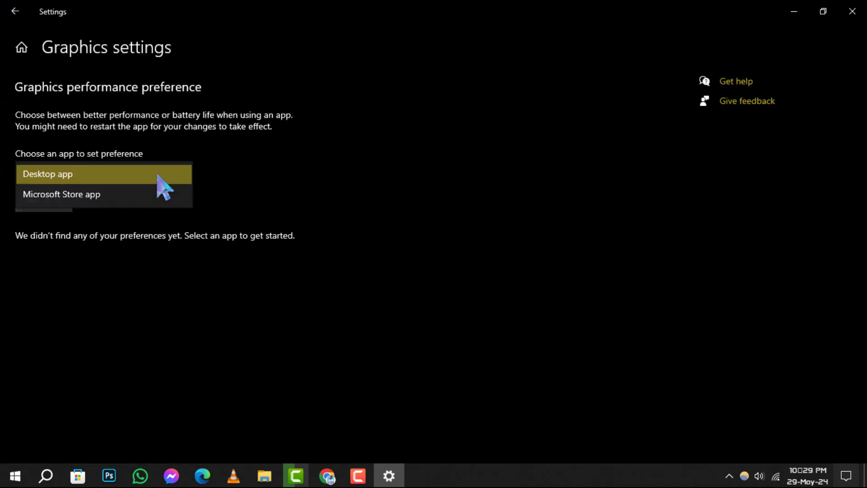
click(47, 175)
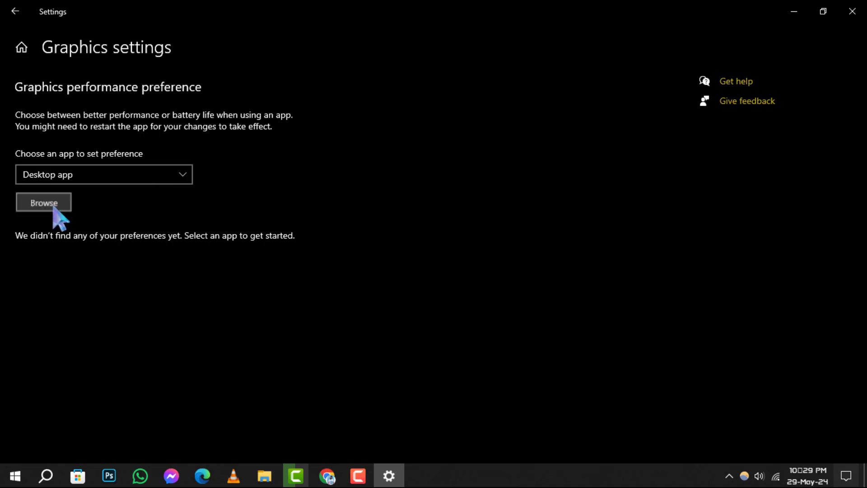
mouse_move(53, 143)
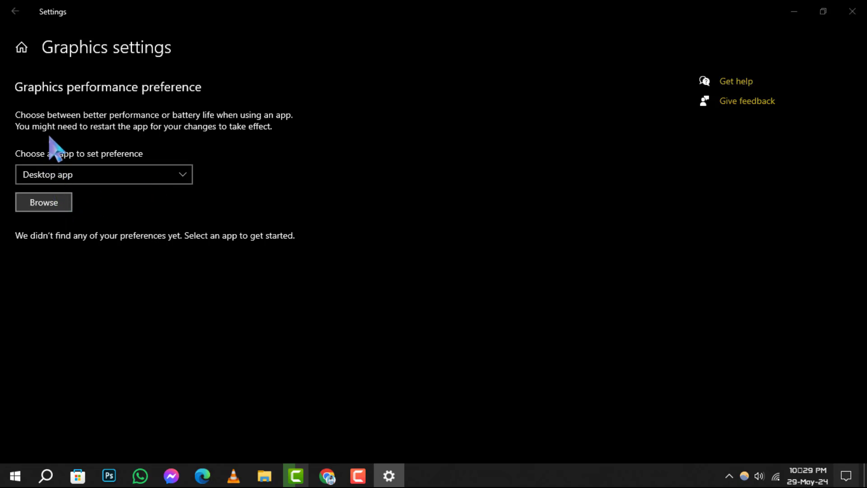
click(43, 202)
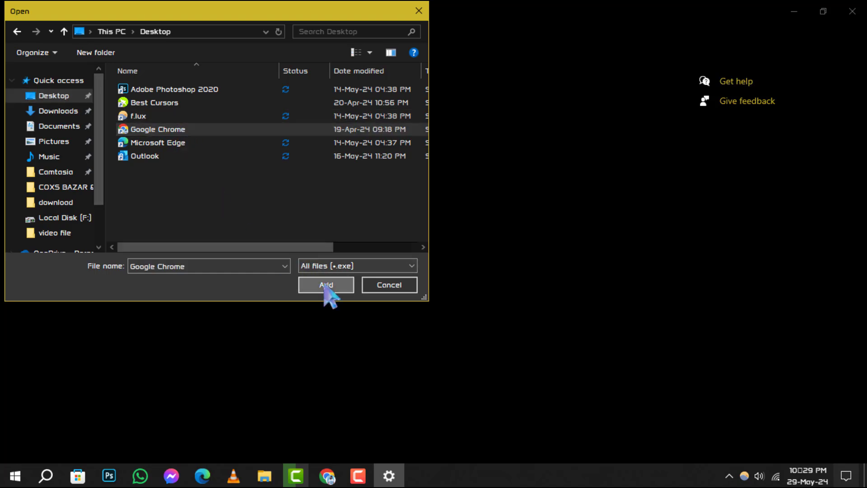
click(326, 284)
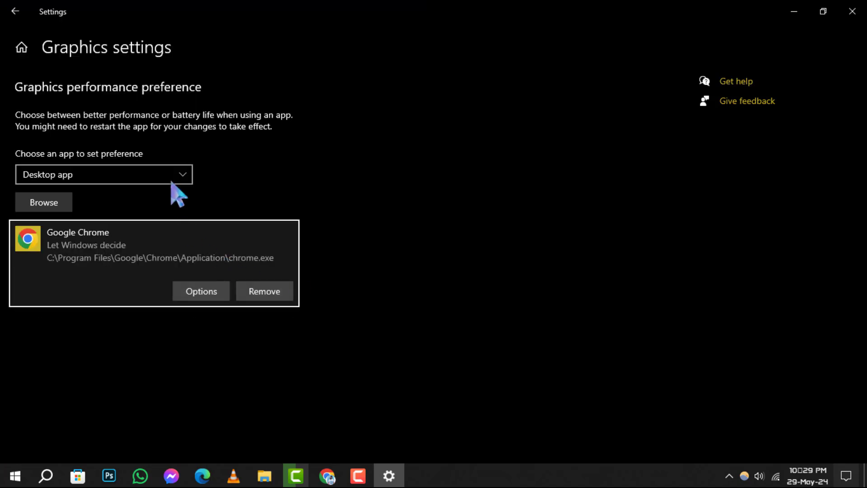
Add Skype as a Microsoft Store app to the preference list below Chrome.
click(104, 175)
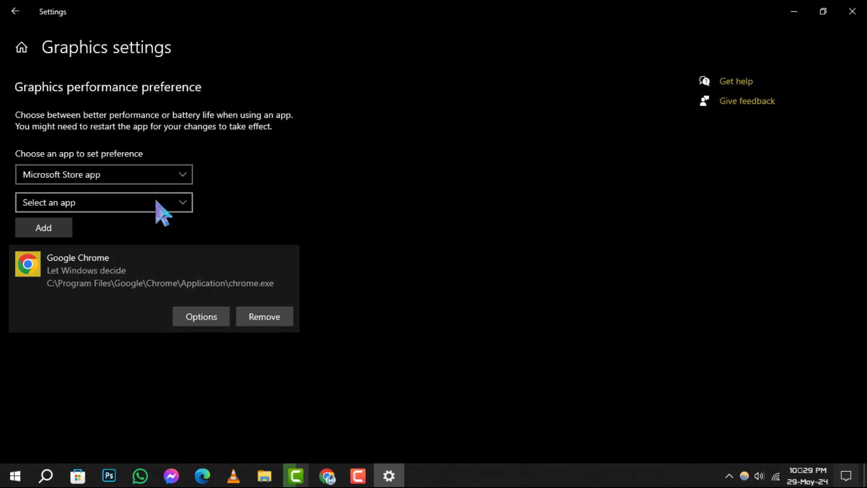
click(103, 174)
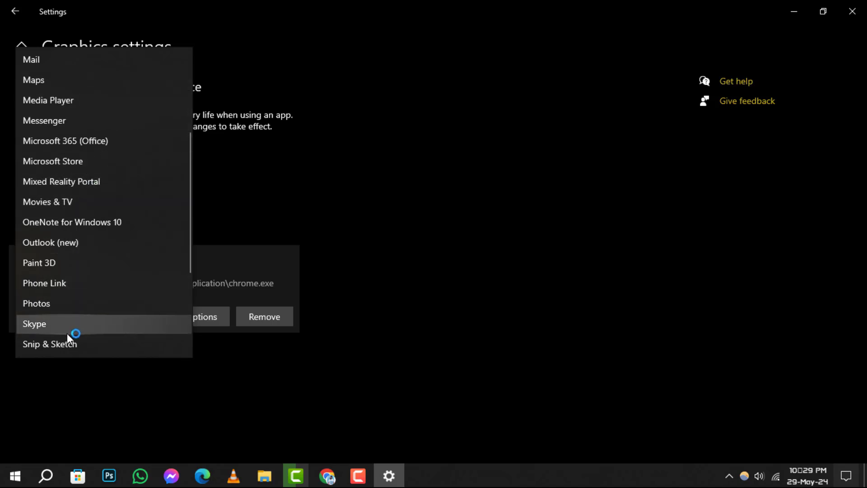
click(34, 323)
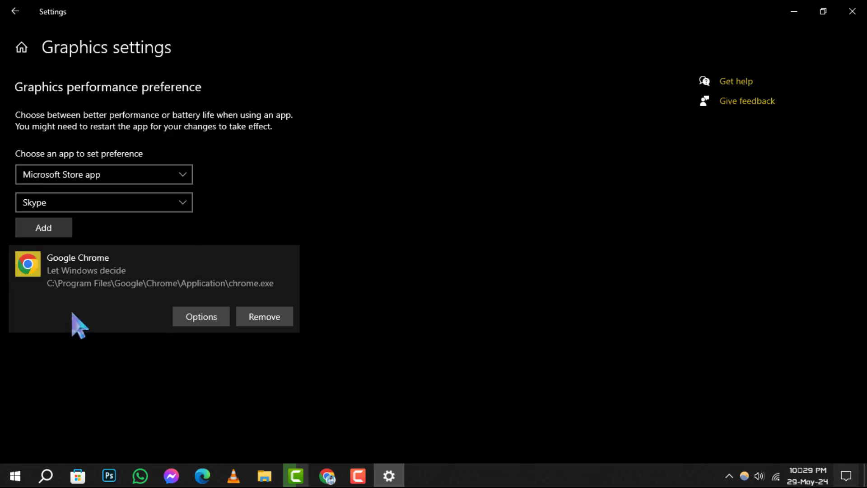
click(43, 228)
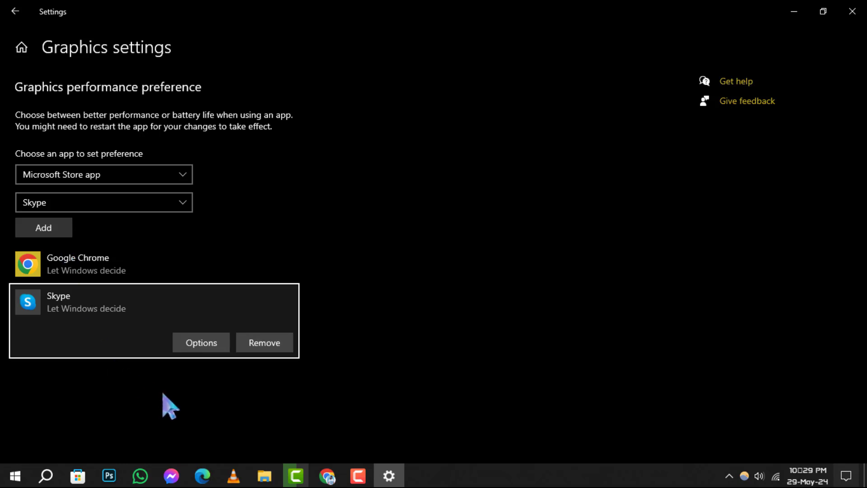
mouse_move(187, 349)
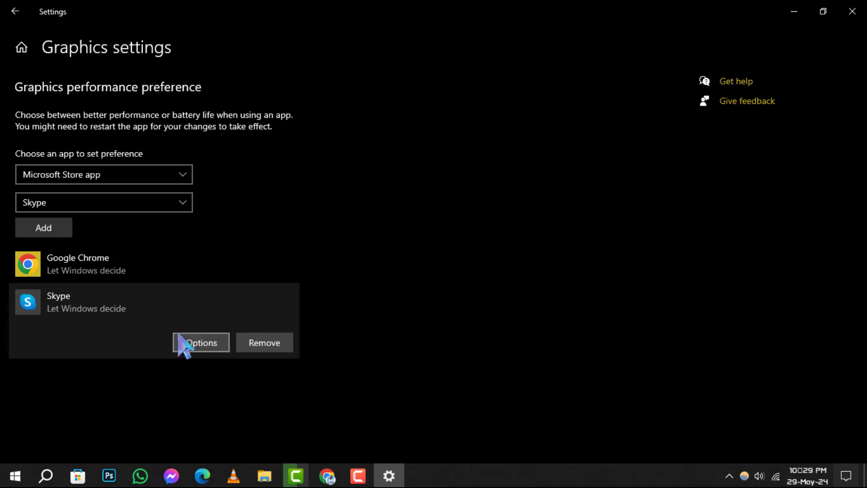
mouse_move(176, 338)
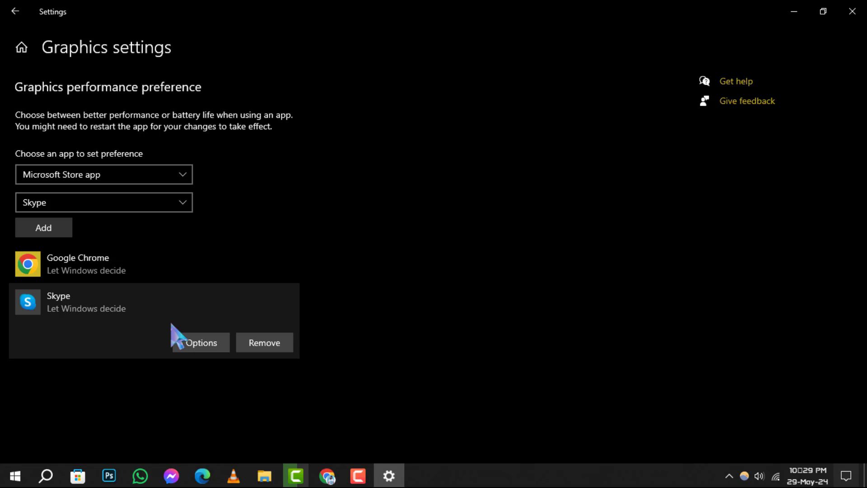
mouse_move(544, 280)
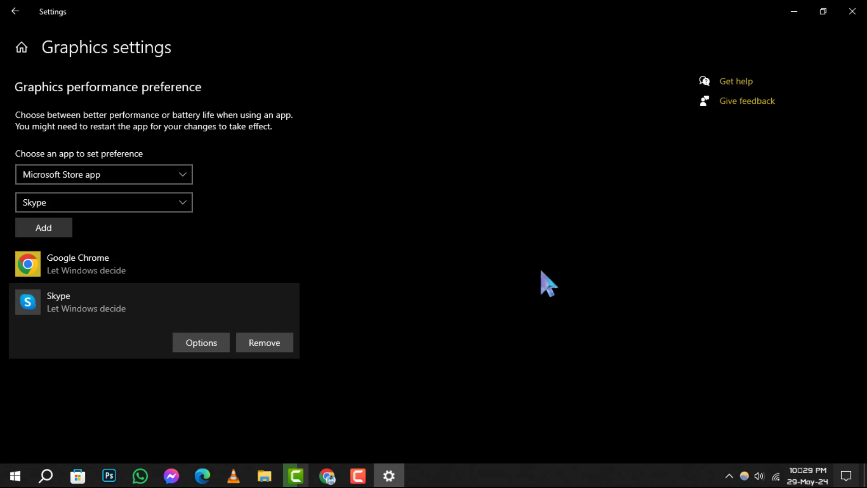